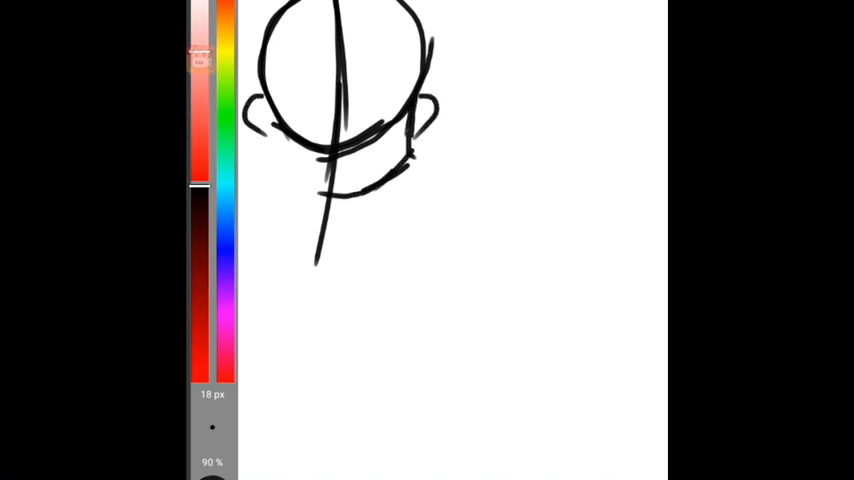
Step: Sketch the ribcage, waist and flared pelvis below the head along the centre line
left_click_drag(256, 136, 290, 180)
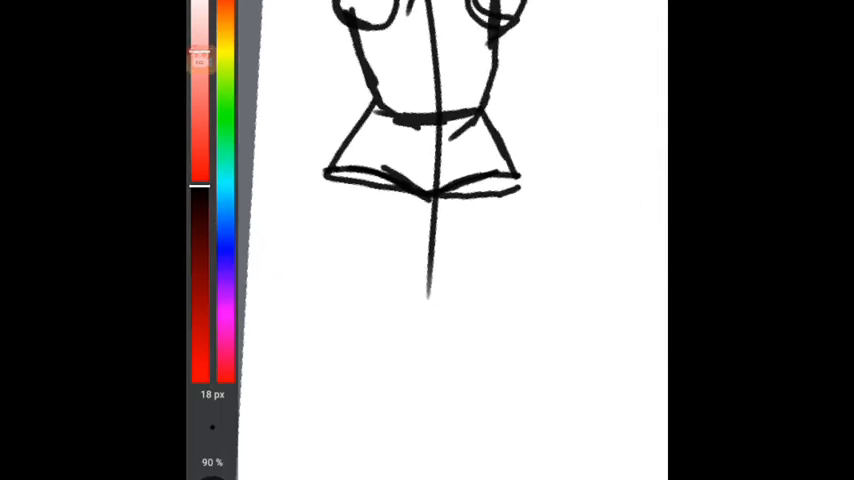
Step: Draw both legs with knees and feet extending below the hips
left_click_drag(430, 204, 344, 400)
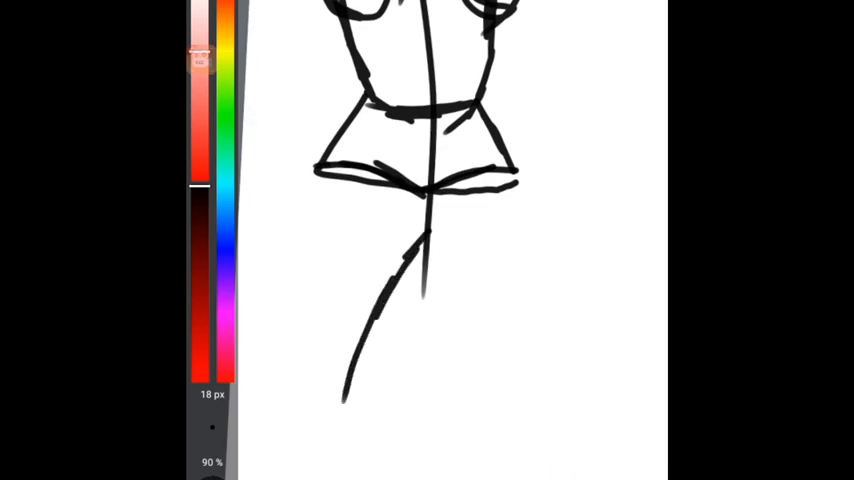
left_click_drag(340, 176, 296, 420)
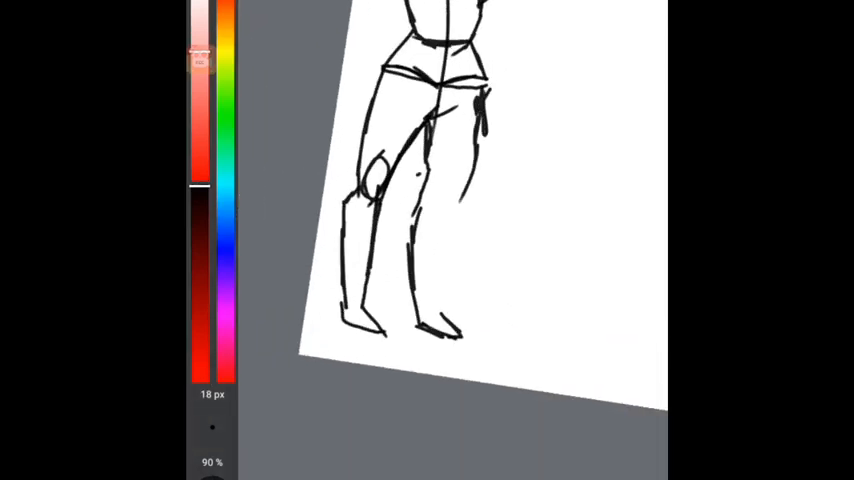
left_click_drag(424, 176, 450, 216)
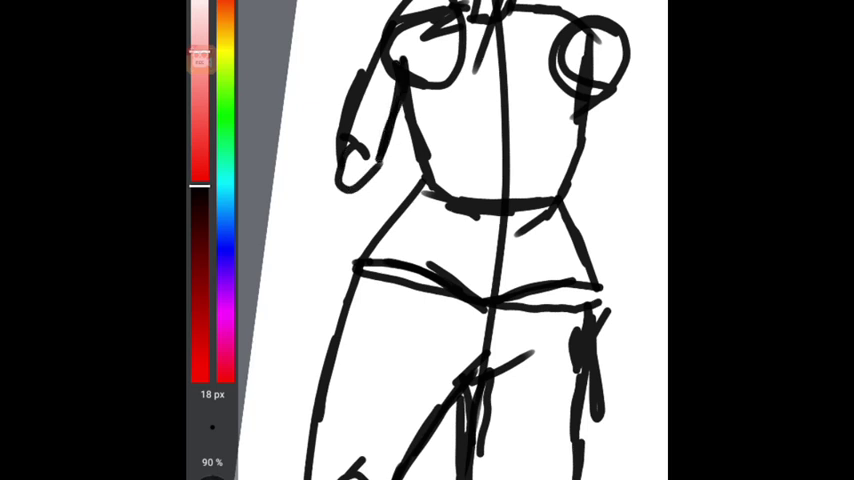
Step: Sketch rounded shoulders and arms running down the figure's sides
left_click_drag(350, 150, 320, 210)
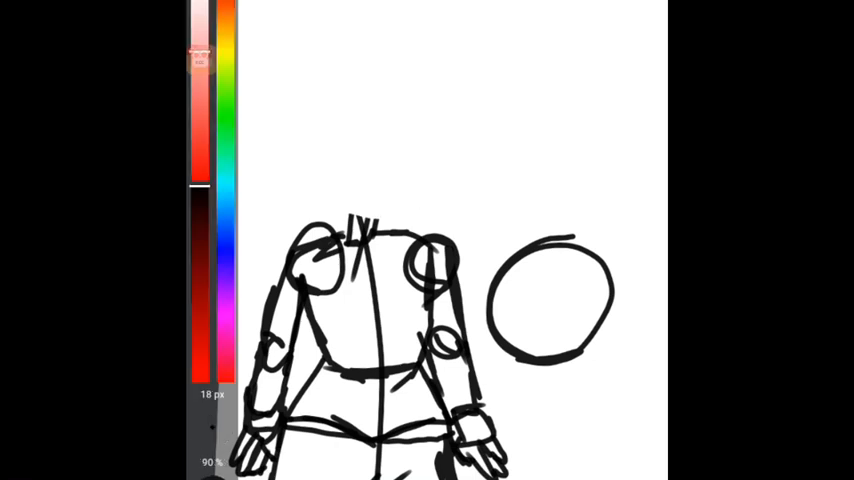
Step: Add circular shoulder and elbow joints and block in simple hands on both arms
left_click_drag(340, 96, 344, 130)
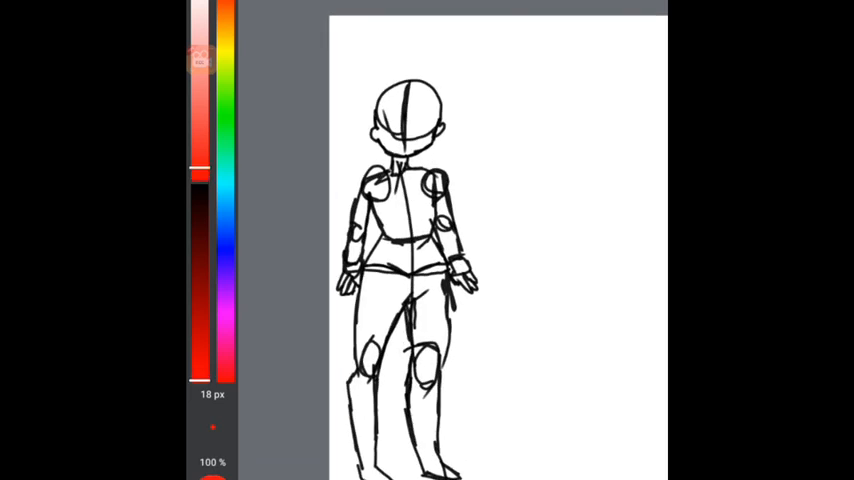
Step: Draw short red horizontal proportion marks spaced down the canvas beside the figure
left_click_drag(490, 96, 540, 92)
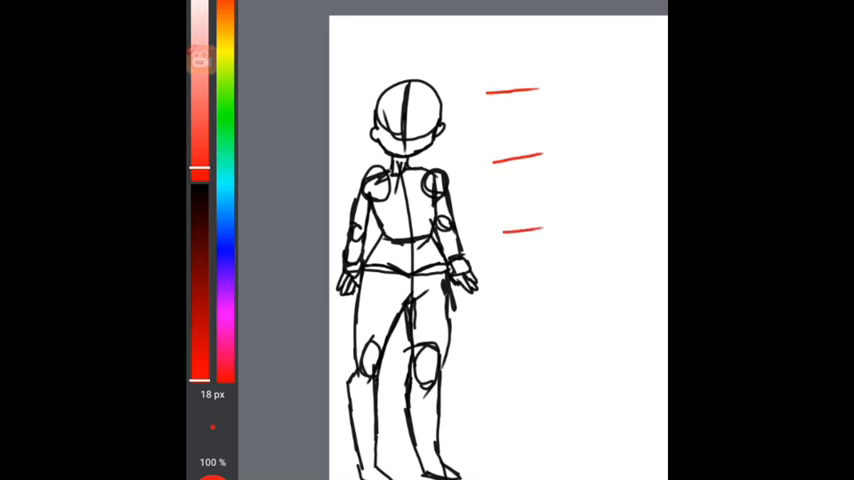
left_click_drag(516, 276, 556, 272)
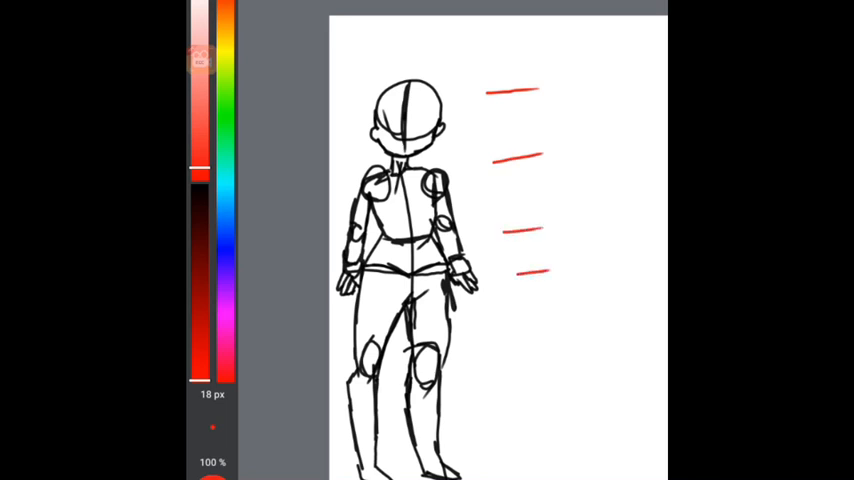